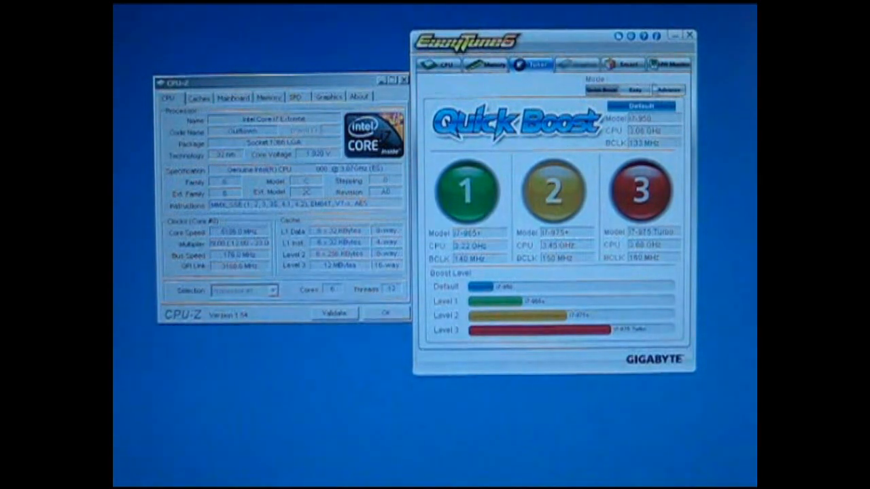
# - Open EasyTune6's advanced tuning Ratio tab and set all core multipliers to 34
pyautogui.click(668, 89)
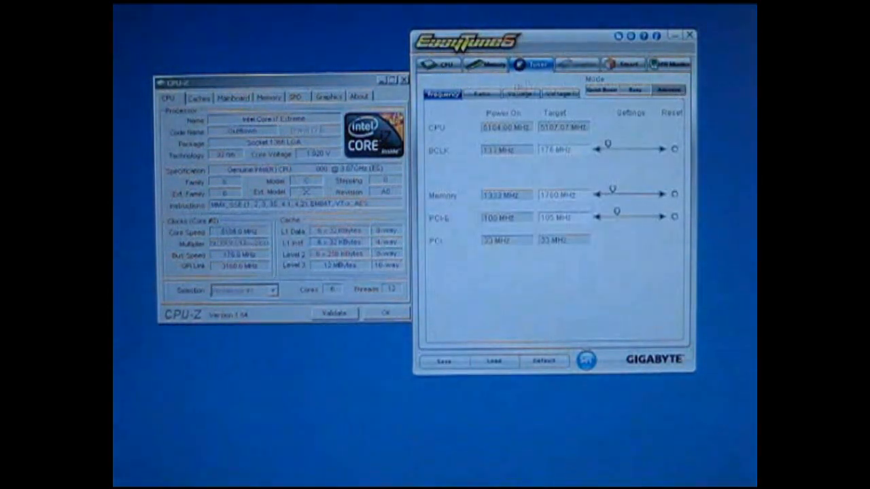
pyautogui.click(488, 93)
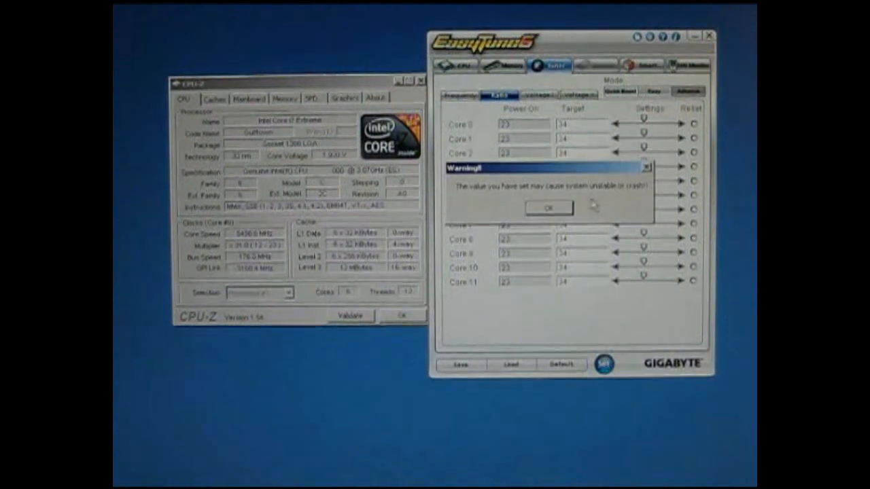
pyautogui.click(548, 208)
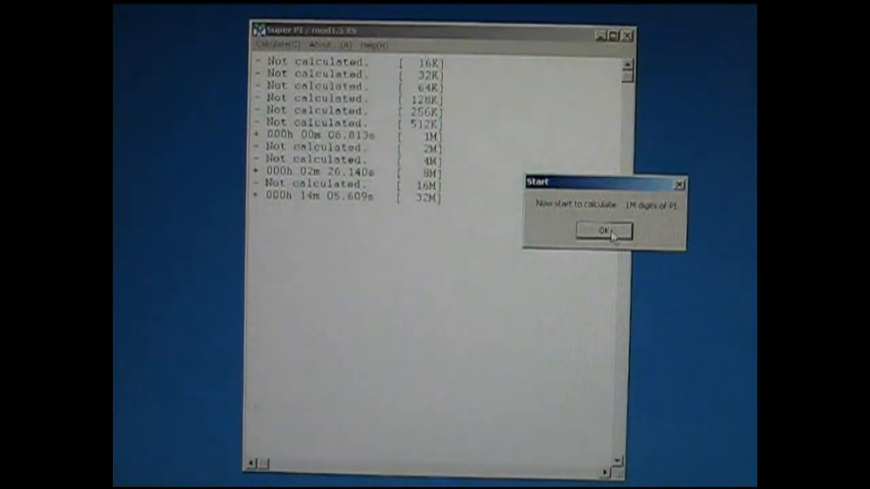
# - Run Super PI's 1M-digit calculation and dismiss the 6.875-second finish notice
pyautogui.click(601, 232)
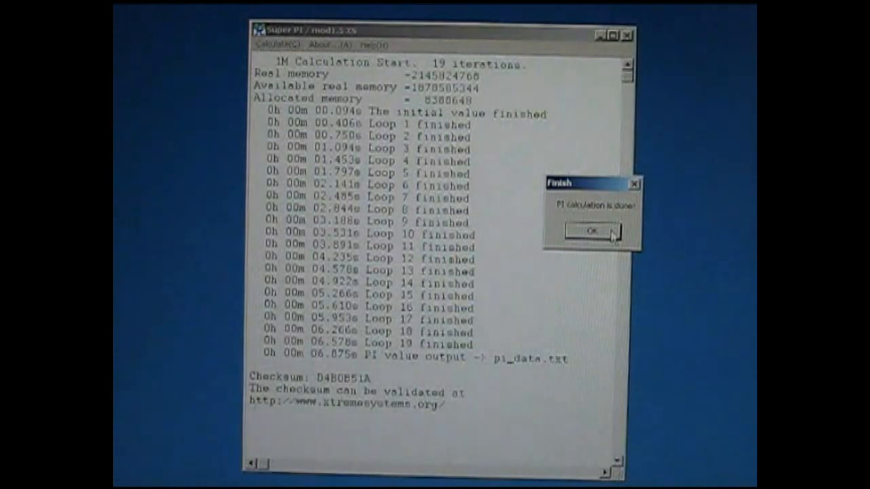
pyautogui.click(589, 231)
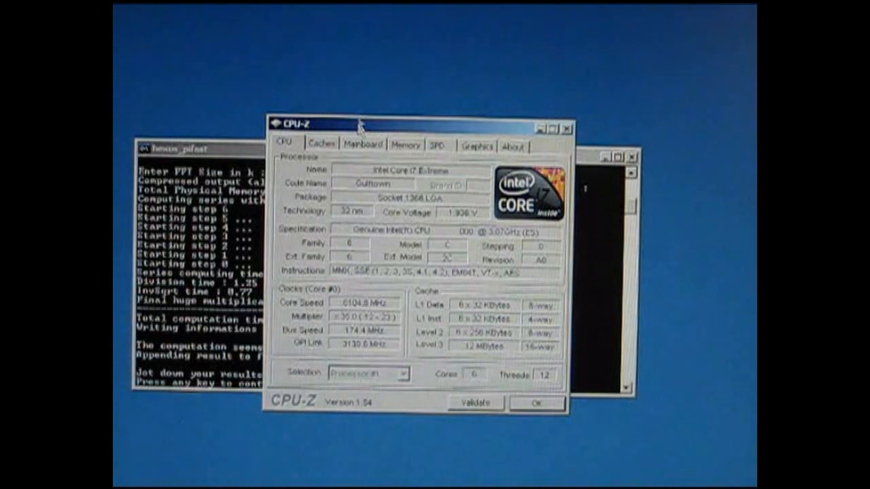
# - Close CPU-Z after confirming 6104.8 MHz core speed at multiplier 35
pyautogui.click(568, 127)
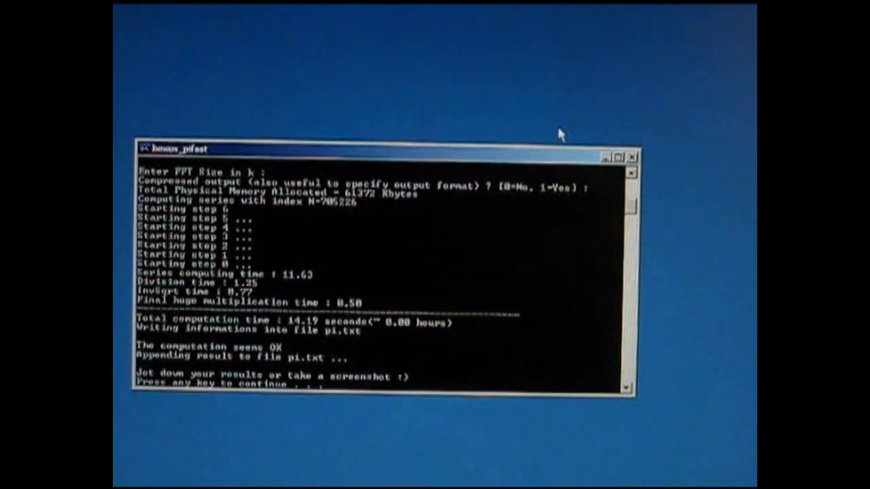